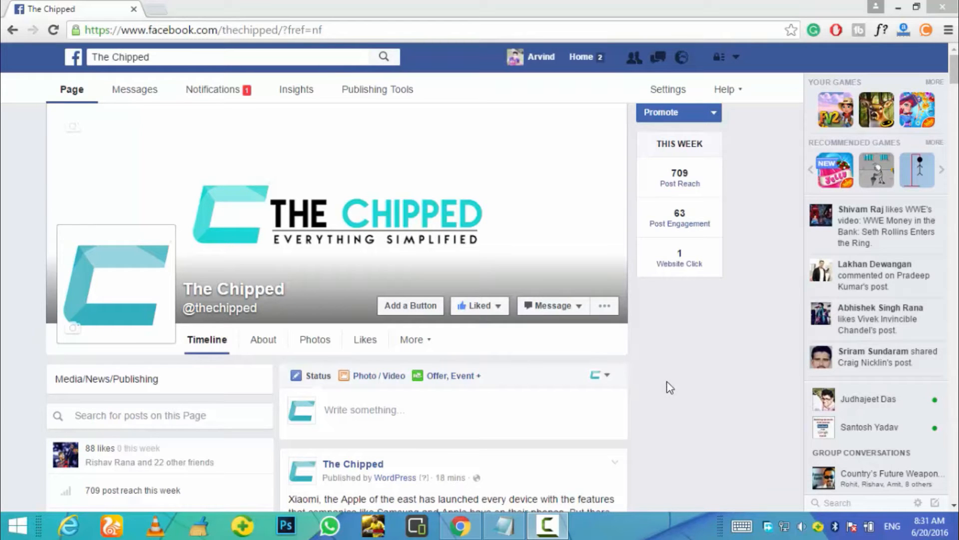
mouse_move(549, 388)
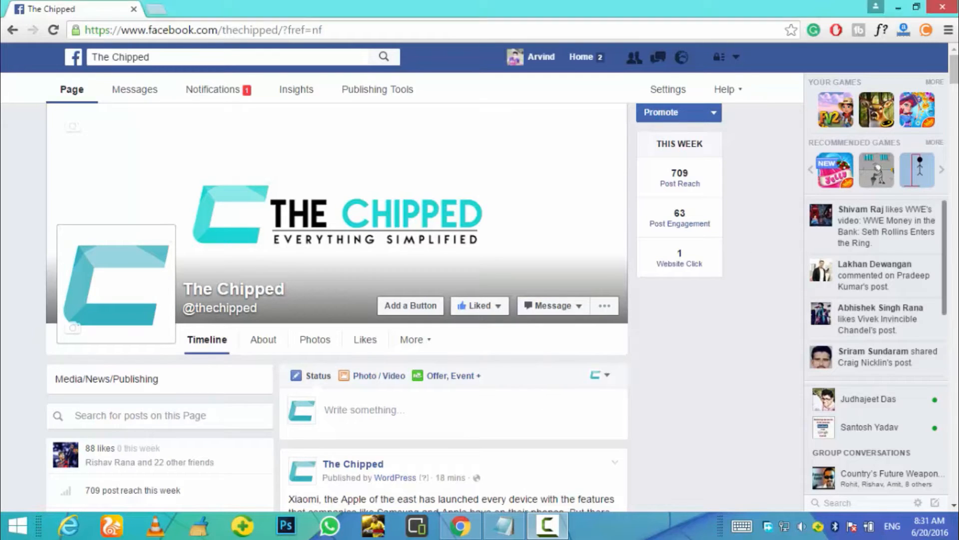
- Bring up the Invite your friends to like The Chipped dialog from the page's left column
scroll(down, 3)
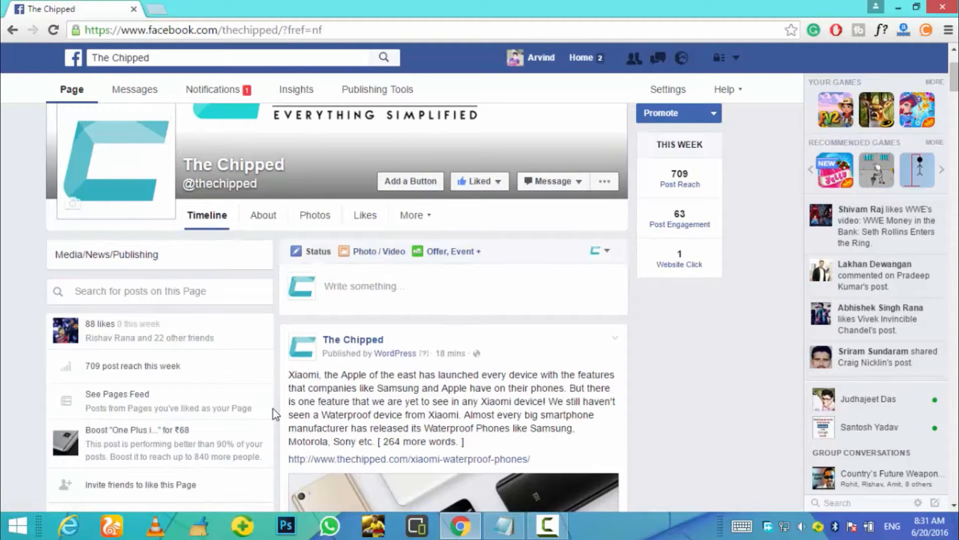
scroll(down, 3)
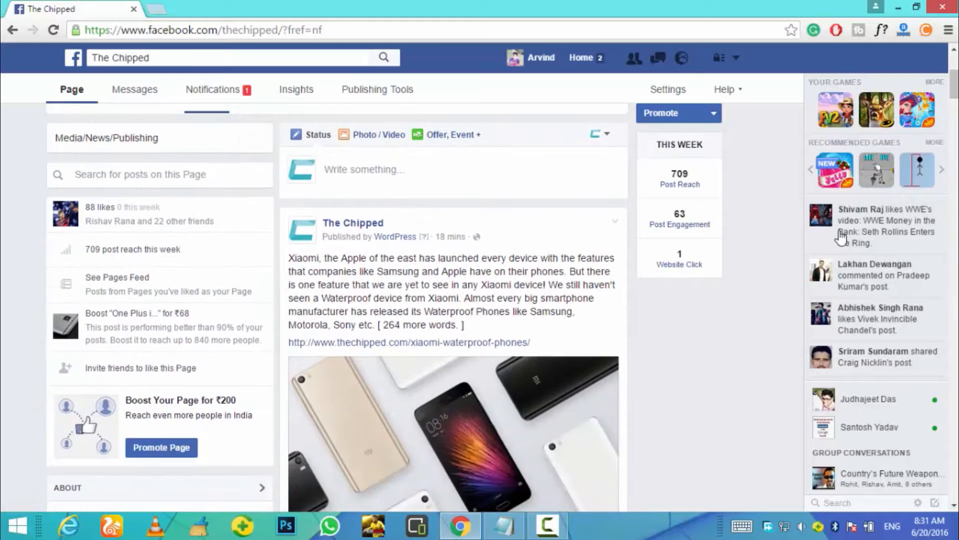
scroll(up, 3)
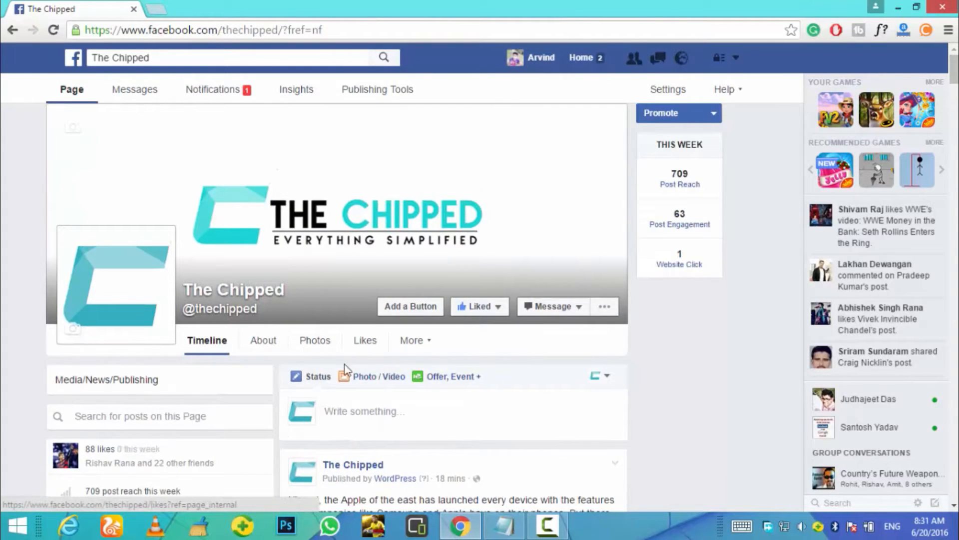
scroll(down, 3)
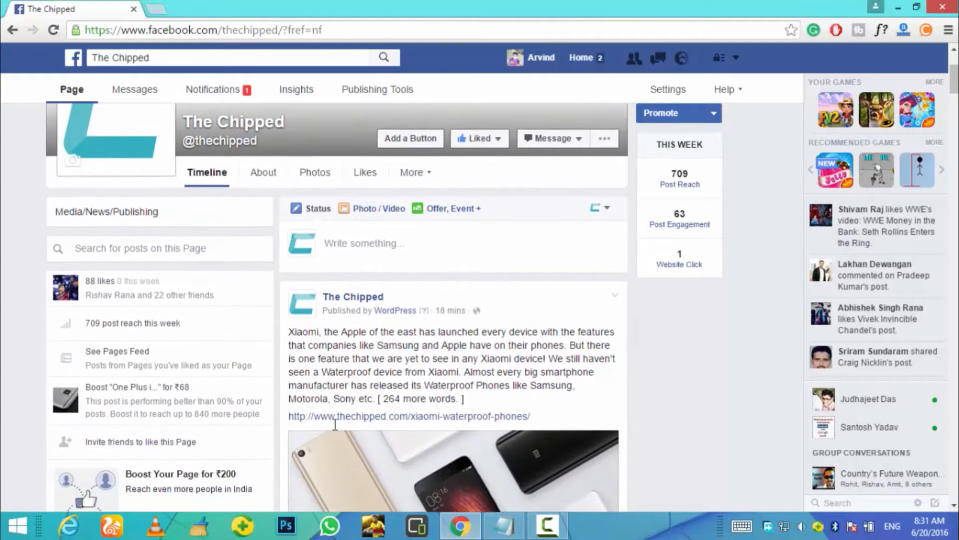
scroll(up, 3)
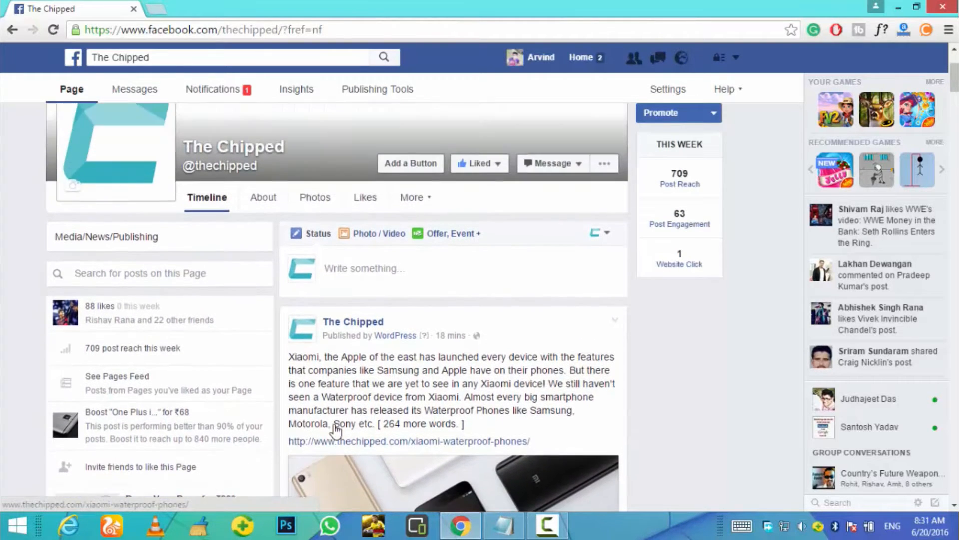
scroll(up, 3)
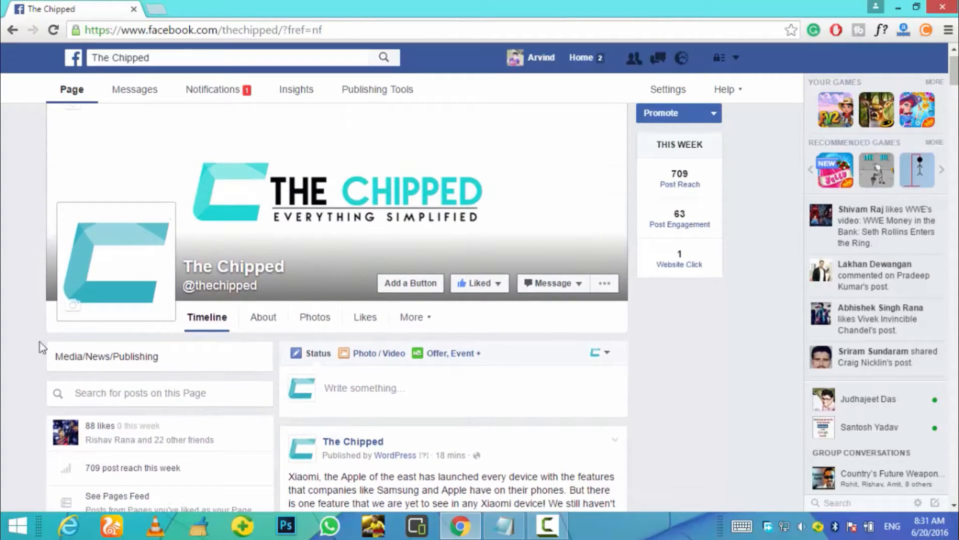
click(383, 397)
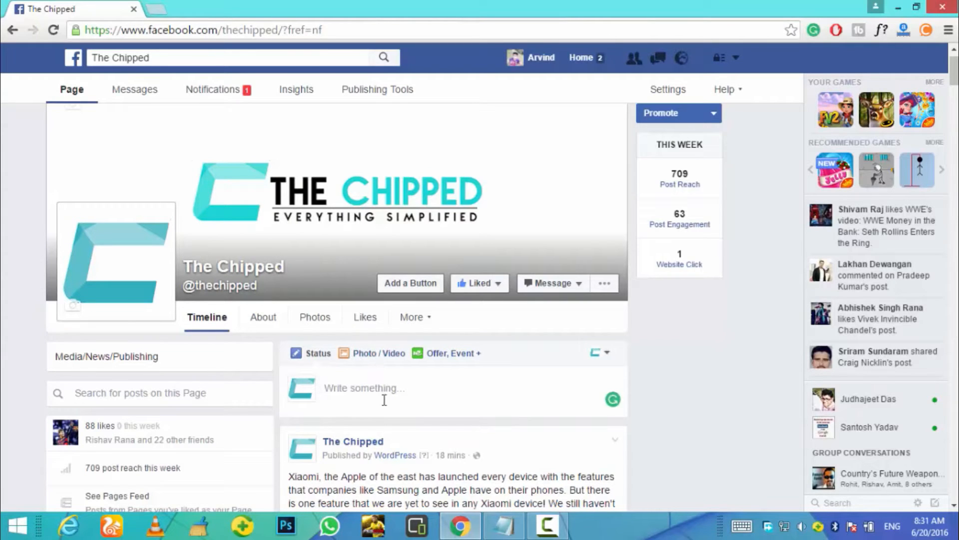
scroll(down, 3)
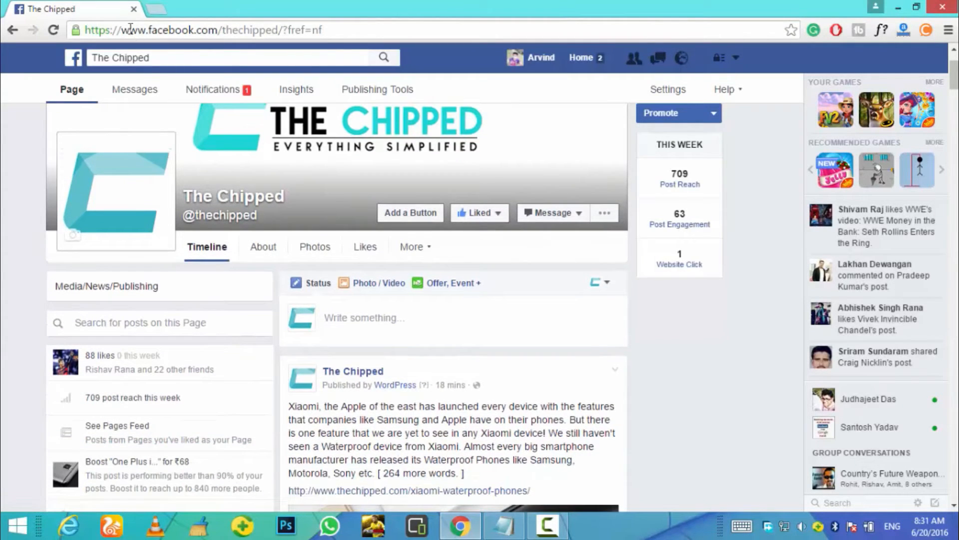
mouse_move(219, 215)
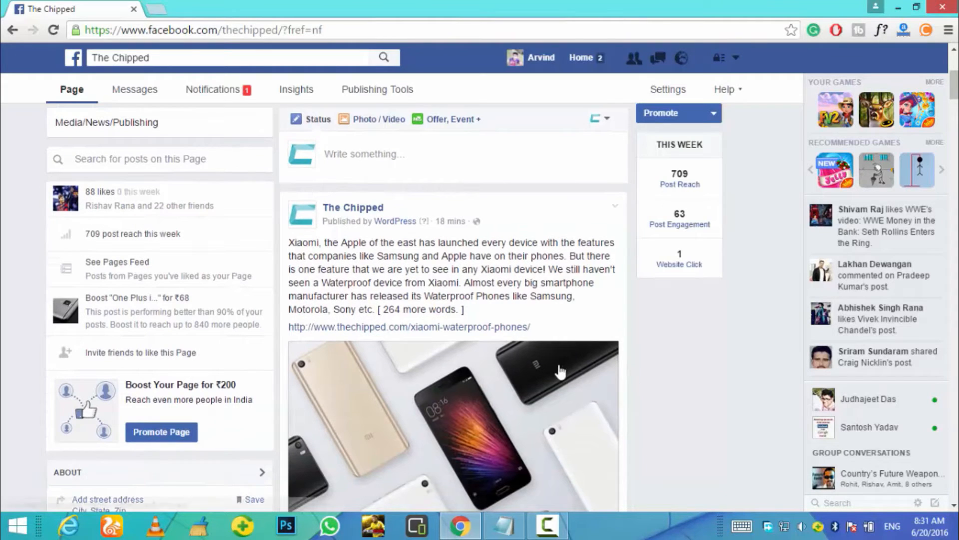
mouse_move(429, 269)
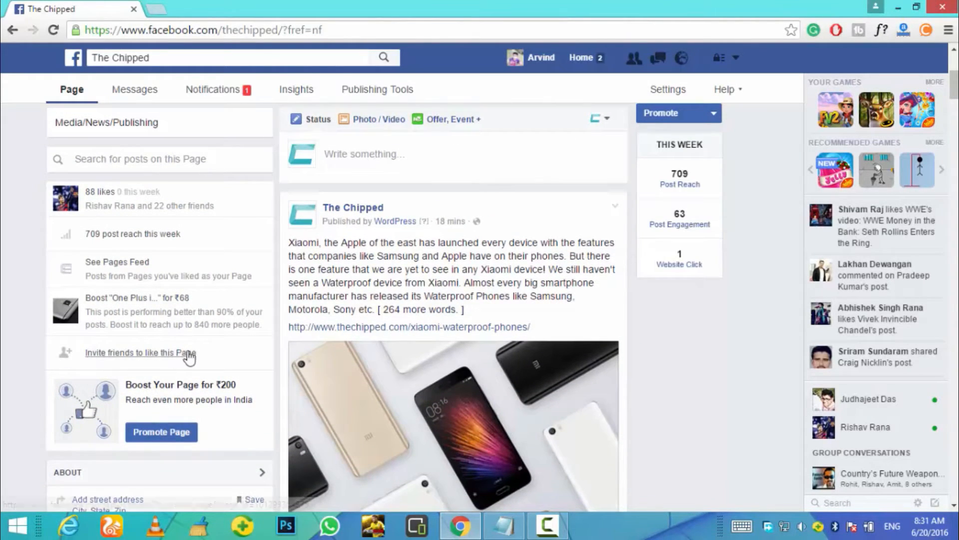
mouse_move(158, 359)
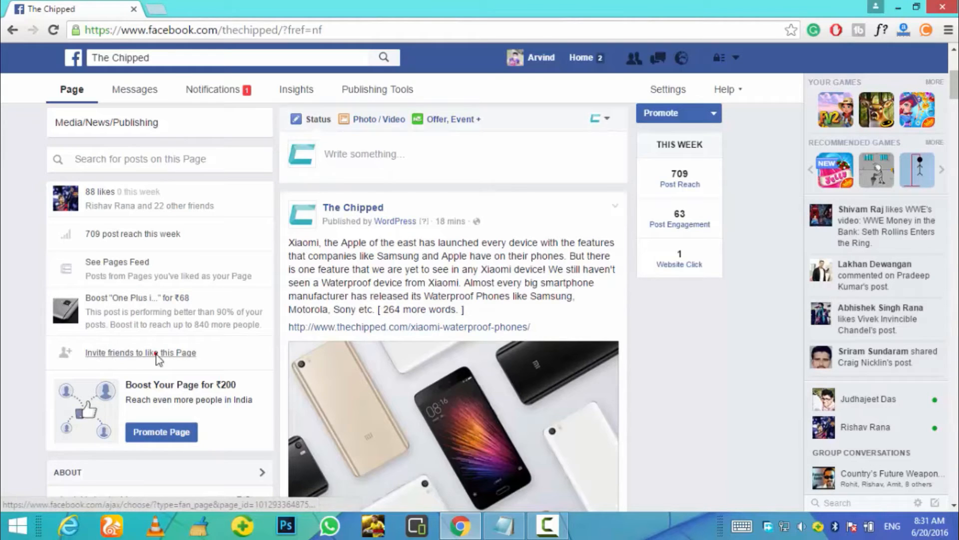
click(140, 352)
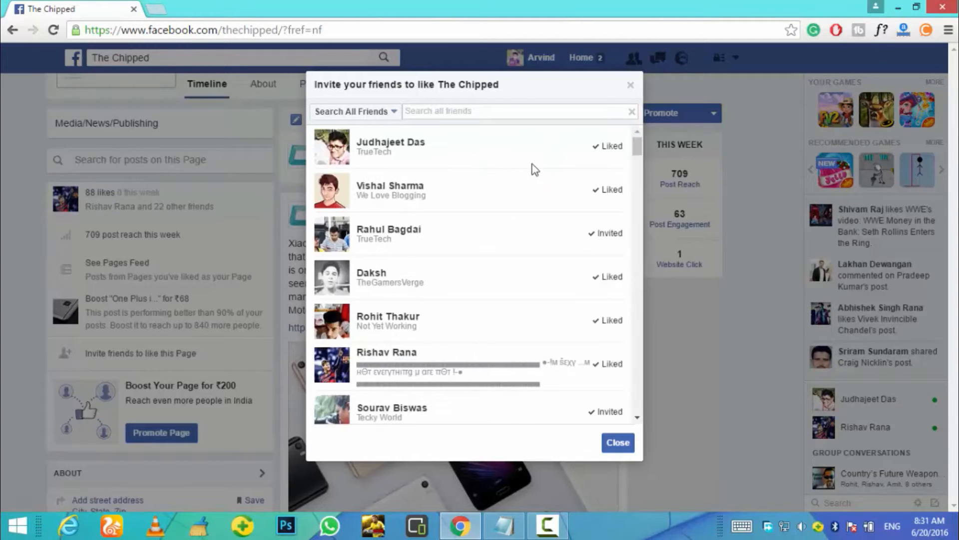
- Select the page address in Chrome's address bar so it can be replaced
click(202, 30)
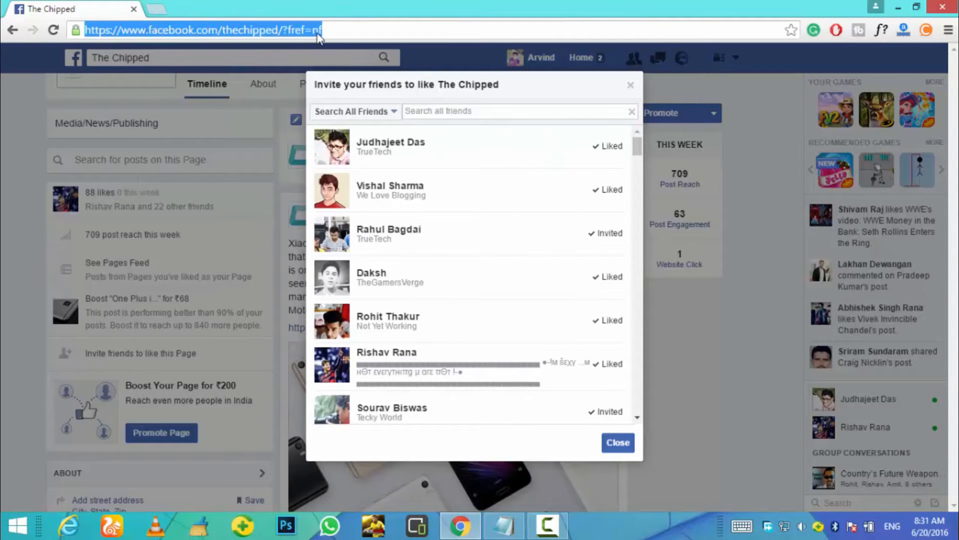
- Replace the URL in the address bar with 'javascript:'
text(jav)
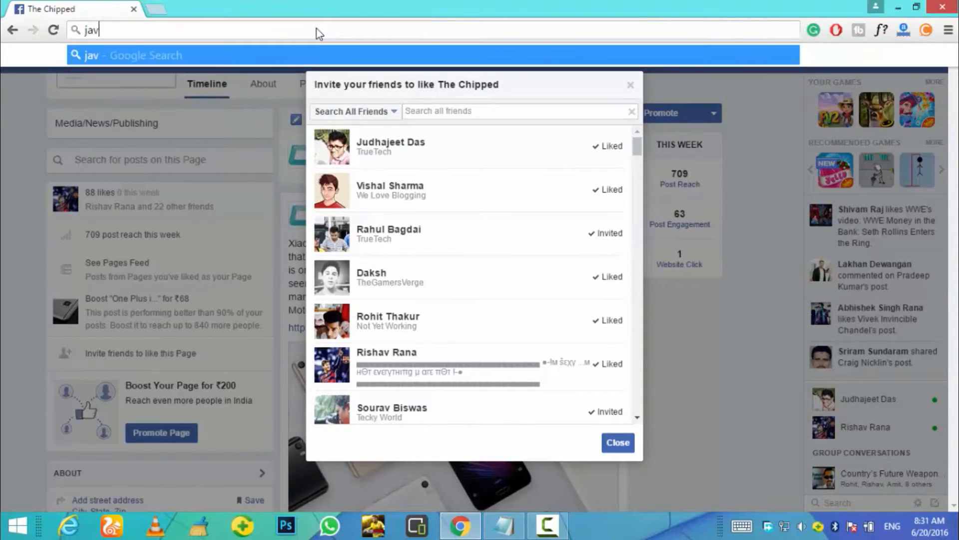
text(ascript)
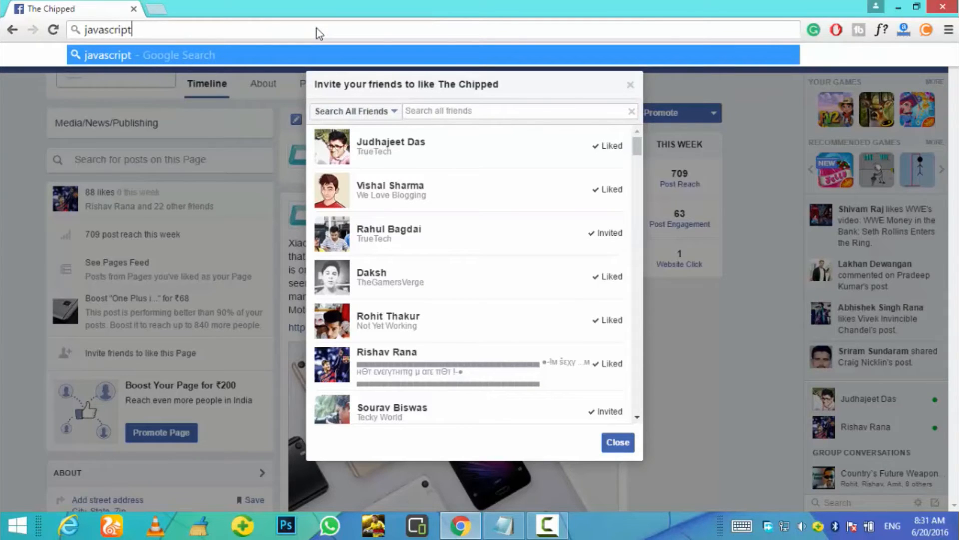
text(:)
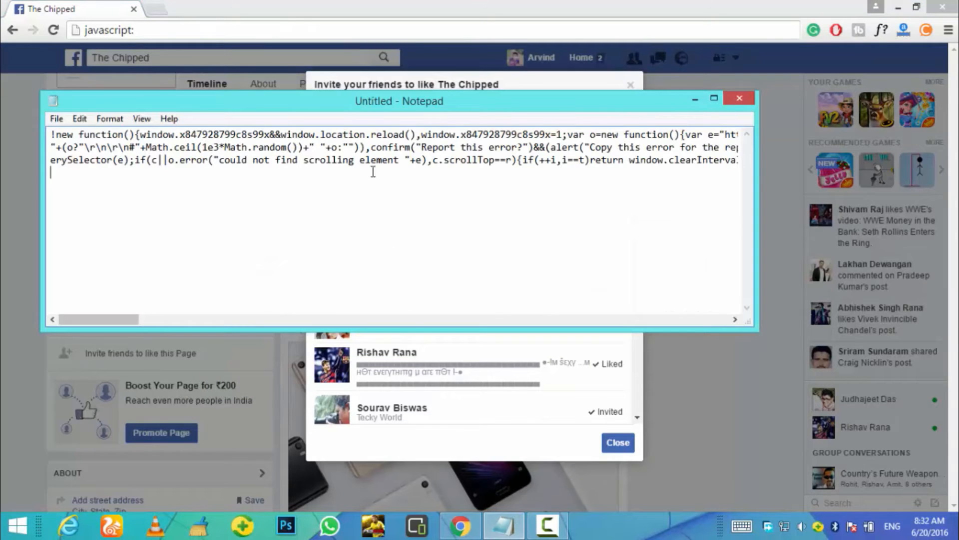
- Copy the whole JavaScript snippet from Notepad and close the note without saving
key(ctrl+a)
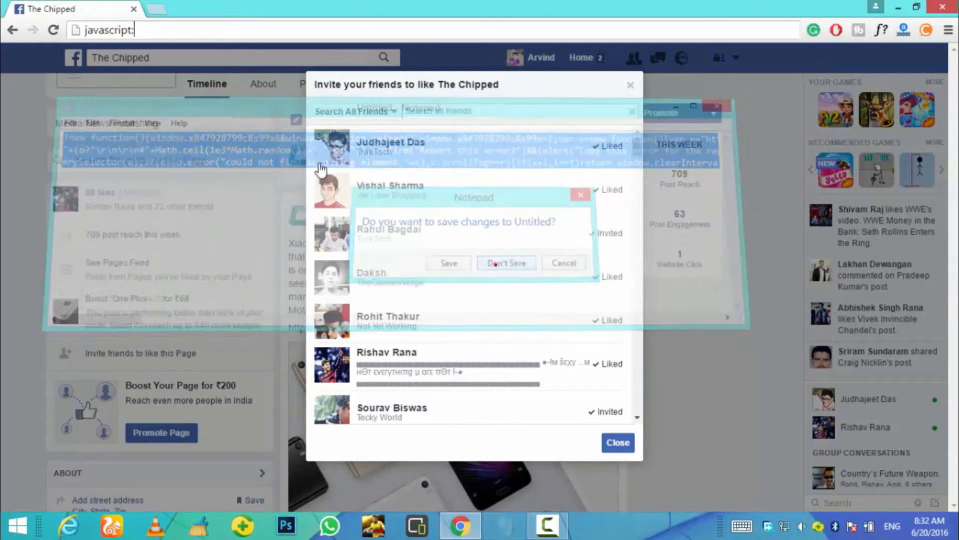
click(505, 263)
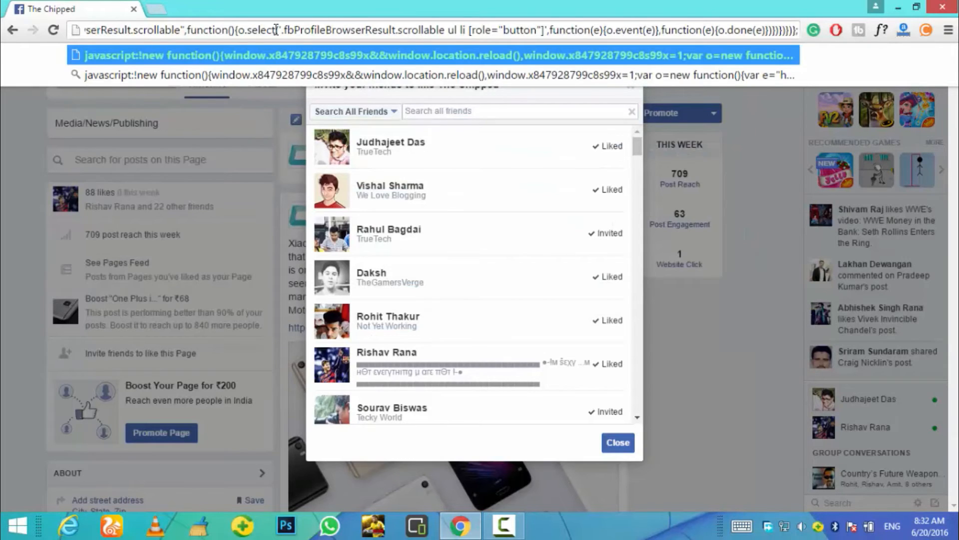
mouse_move(687, 50)
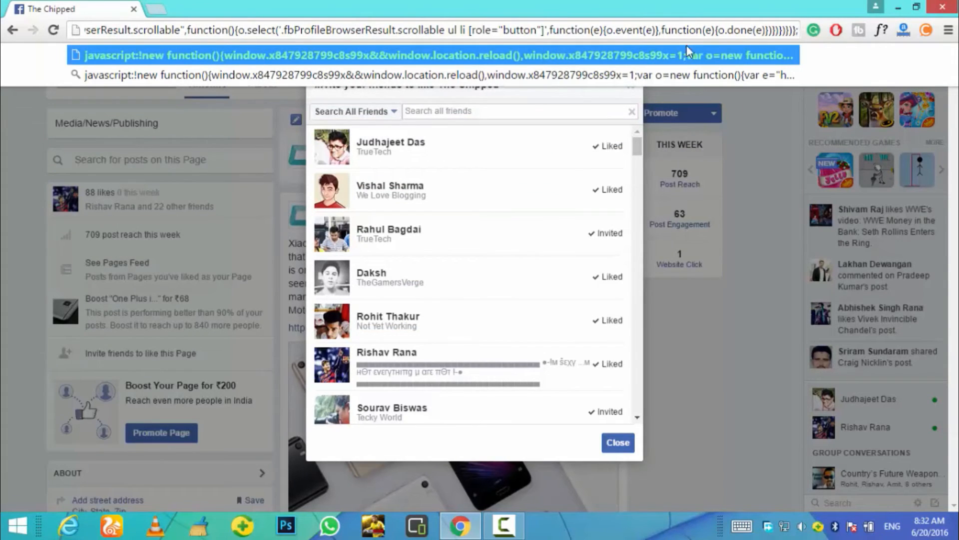